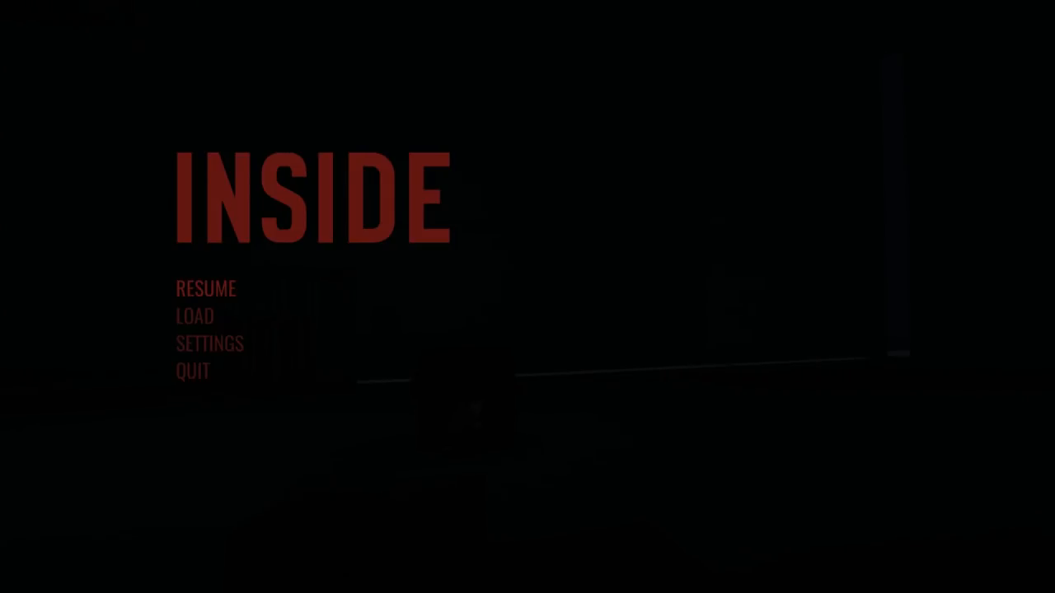
pyautogui.click(205, 288)
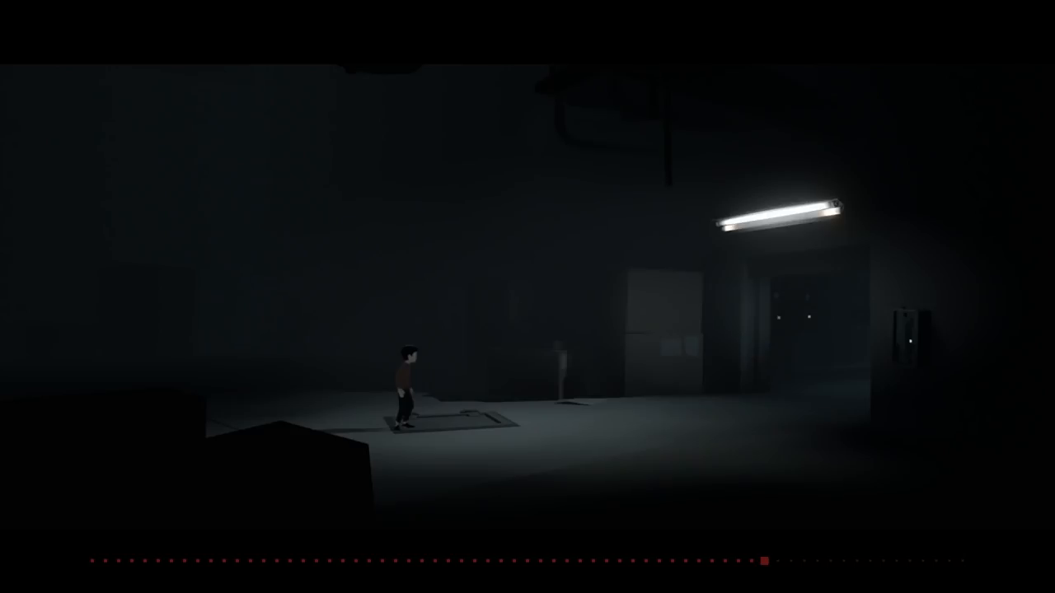
pyautogui.press('Escape')
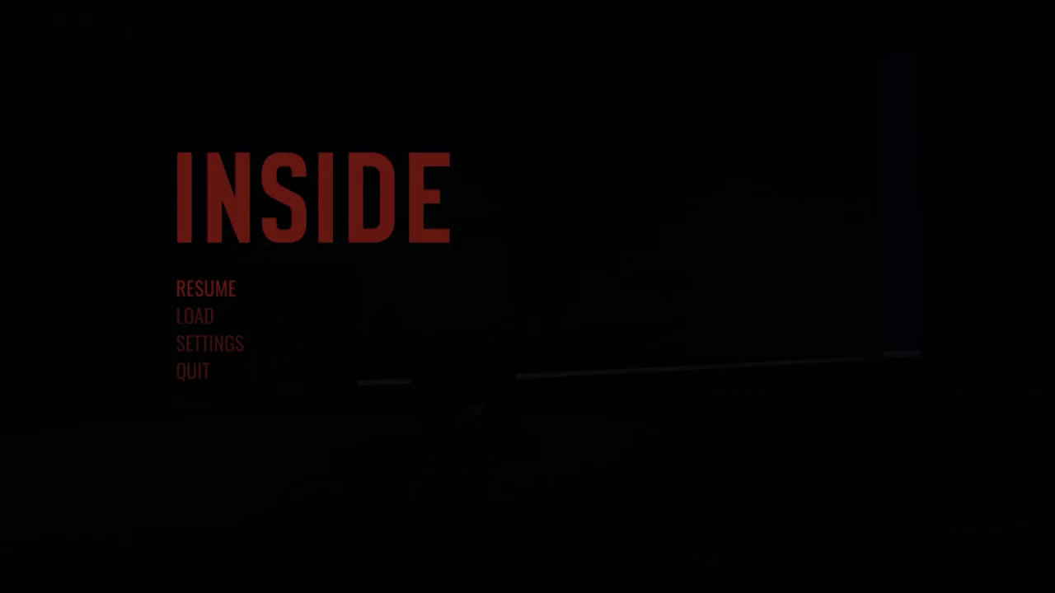
pyautogui.click(206, 288)
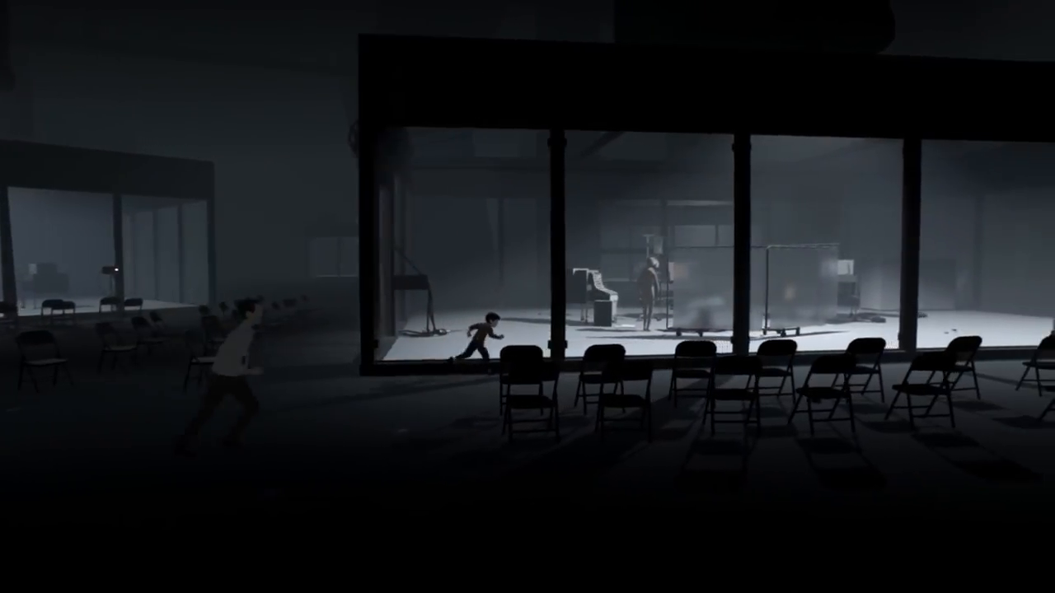
pyautogui.hscroll(3)
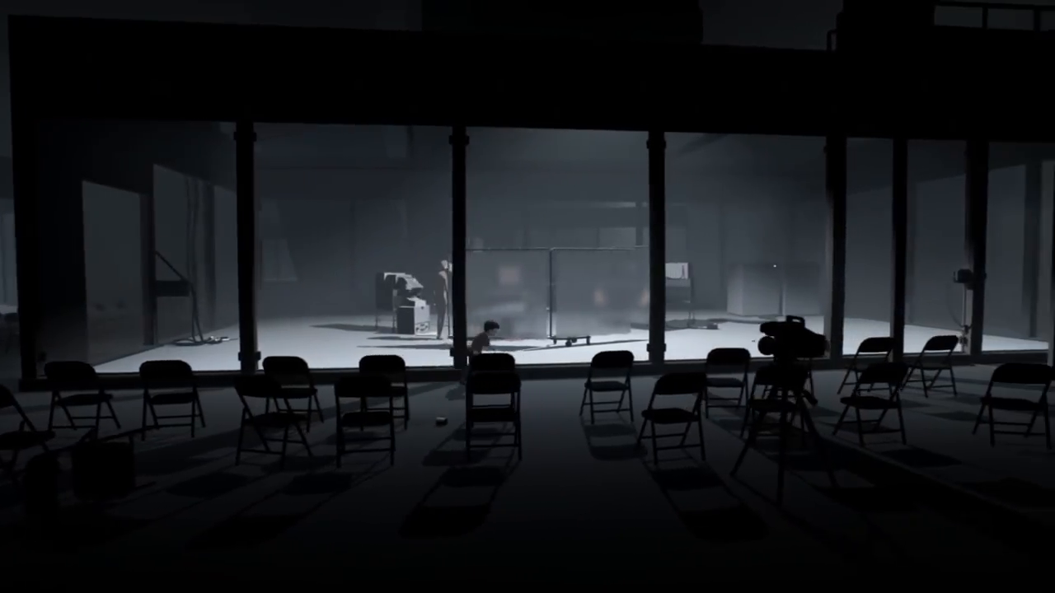